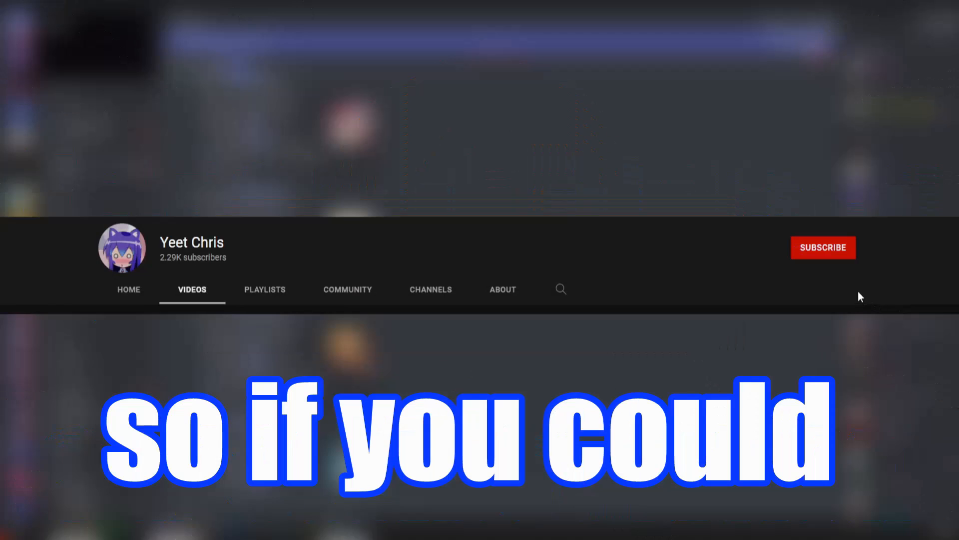
Step: Go to the PreMiD downloads page listing the macOS, Windows and Linux apps
left_click(823, 247)
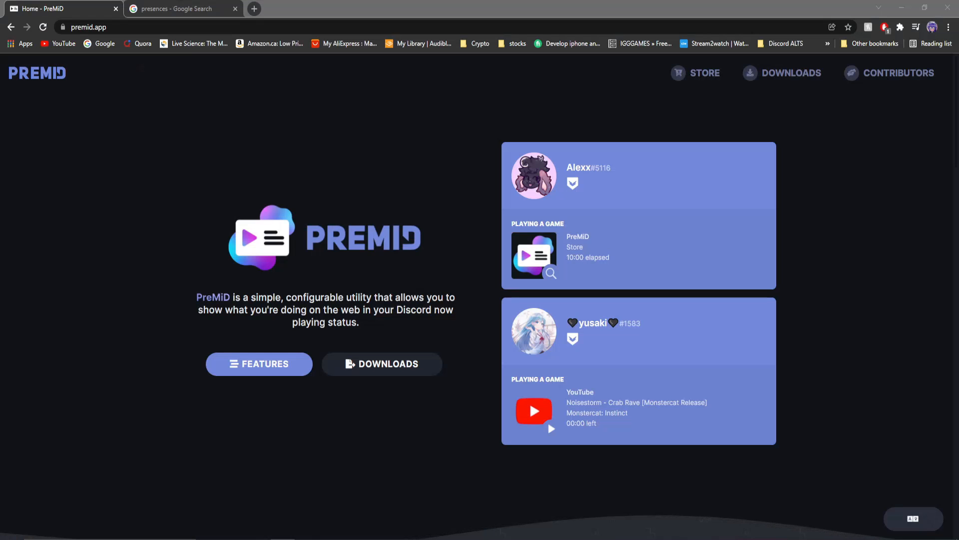
mouse_move(258, 194)
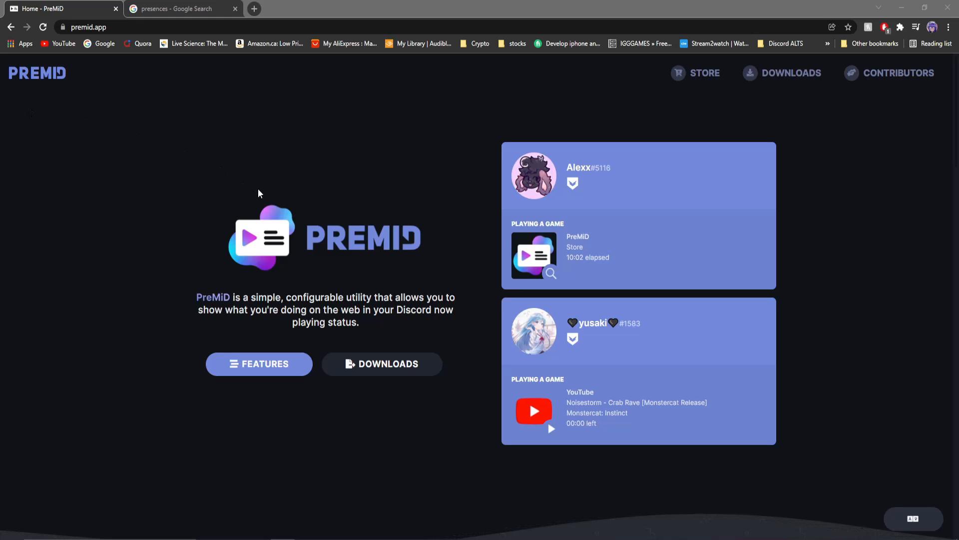
mouse_move(247, 133)
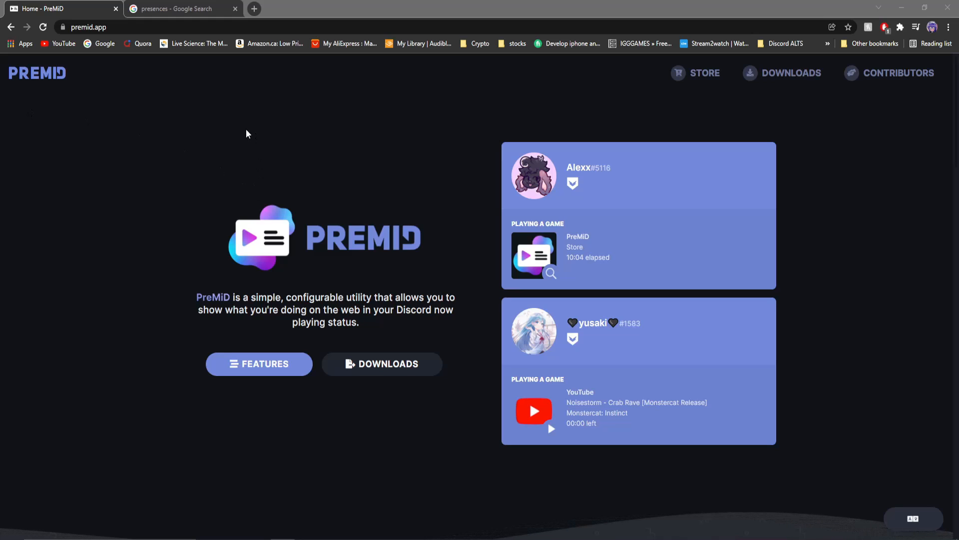
mouse_move(405, 362)
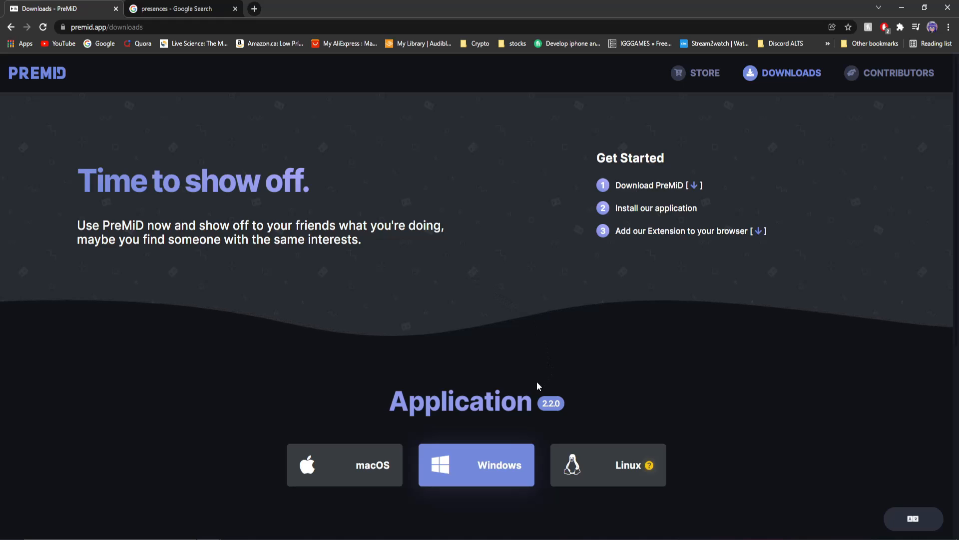
mouse_move(539, 276)
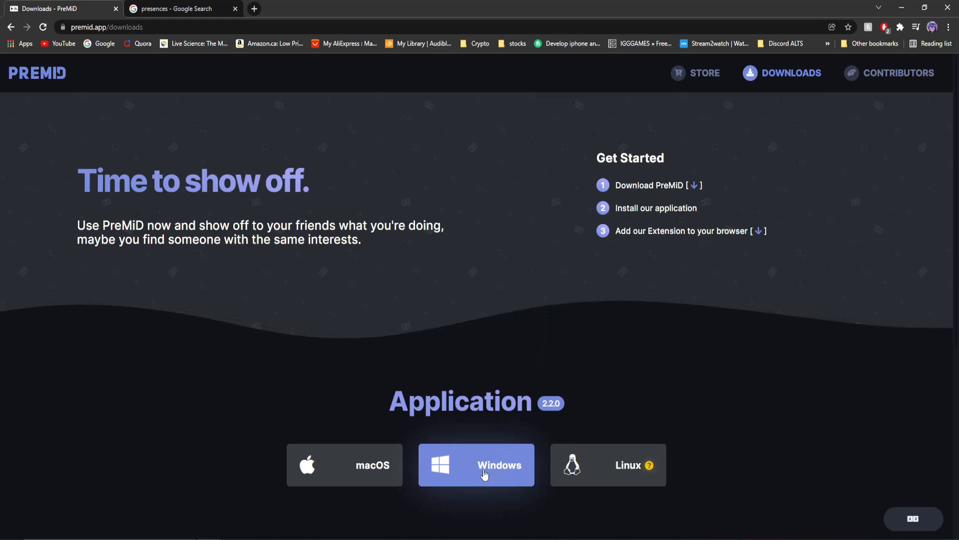
mouse_move(622, 476)
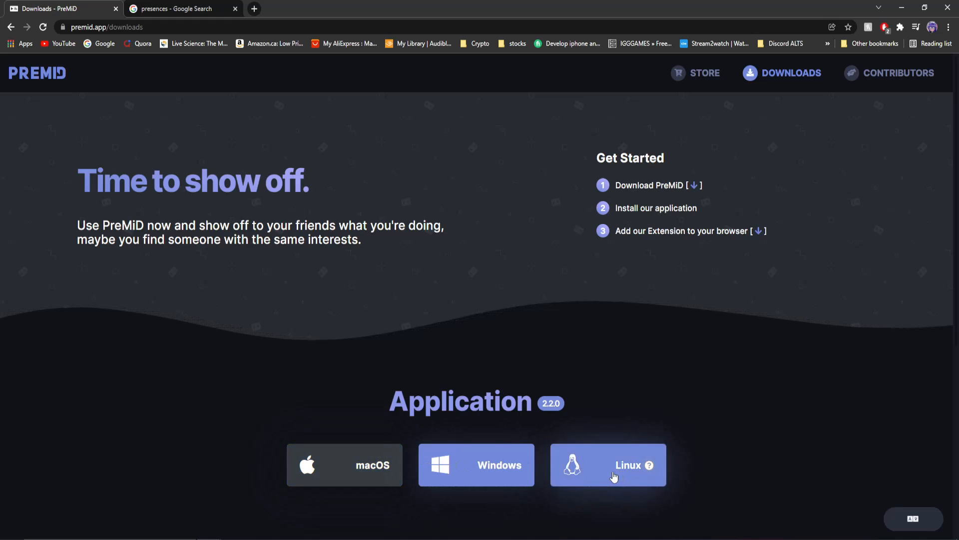
Step: Download the Windows installer, confirming the ad blocker is disabled and skipping the ad page
left_click(608, 464)
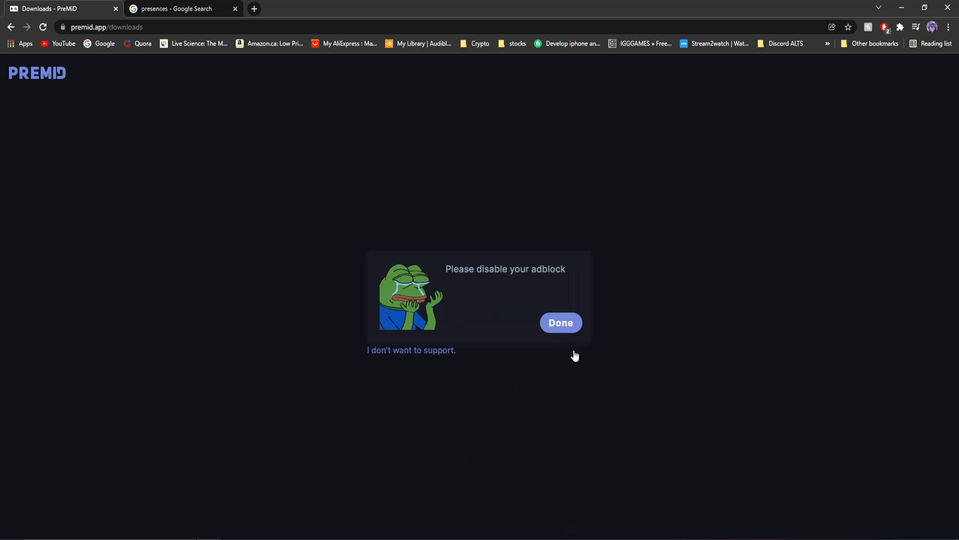
mouse_move(805, 186)
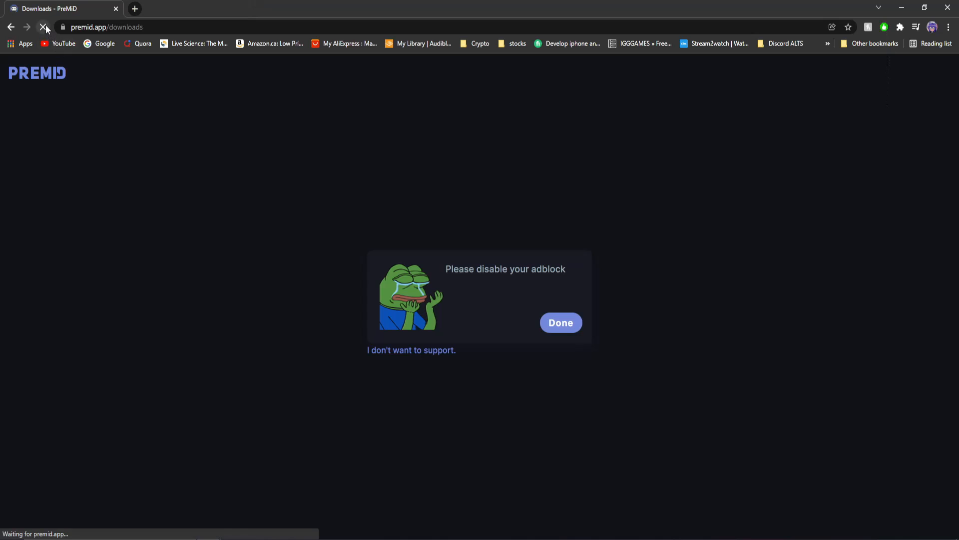
left_click(559, 322)
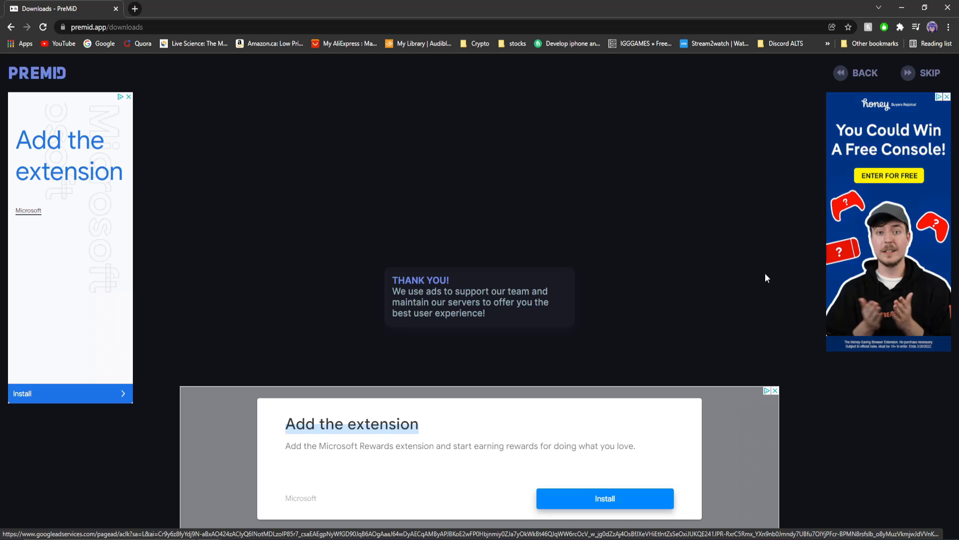
left_click(476, 464)
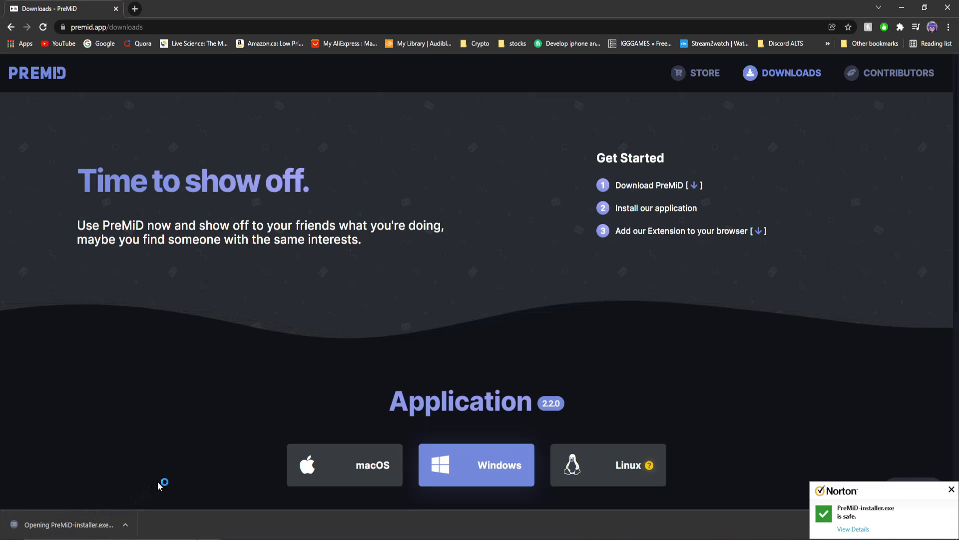
mouse_move(886, 516)
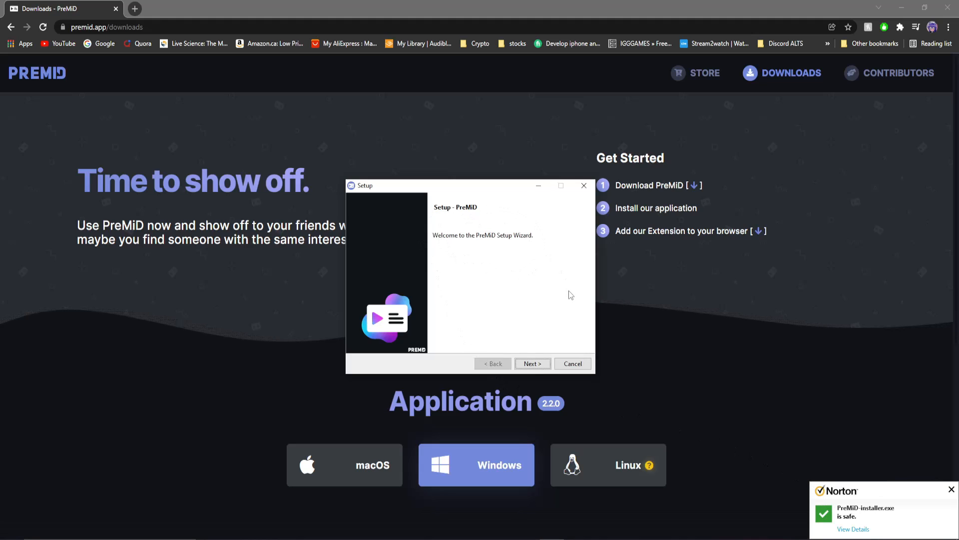
Step: Accept the PreMiD license agreement and start the installation
left_click(532, 363)
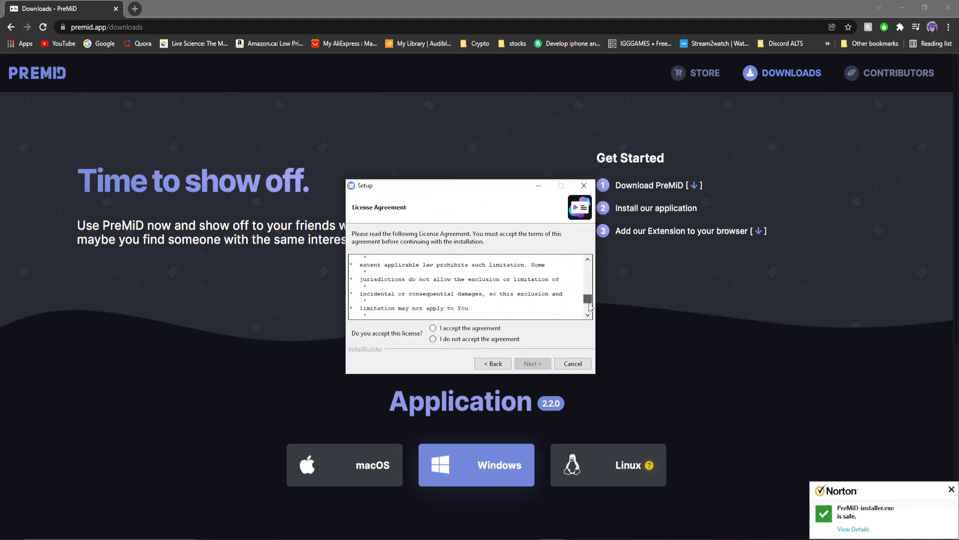
left_click(434, 327)
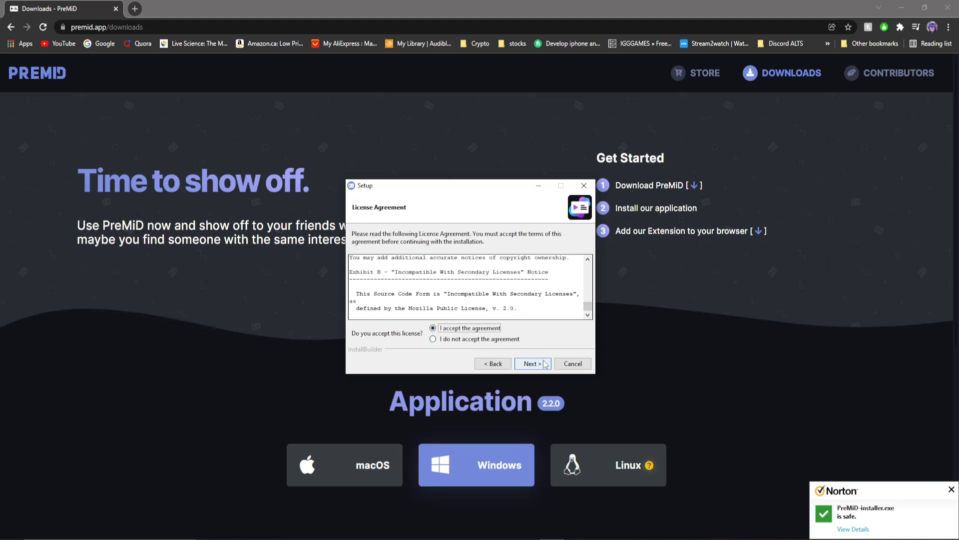
left_click(532, 363)
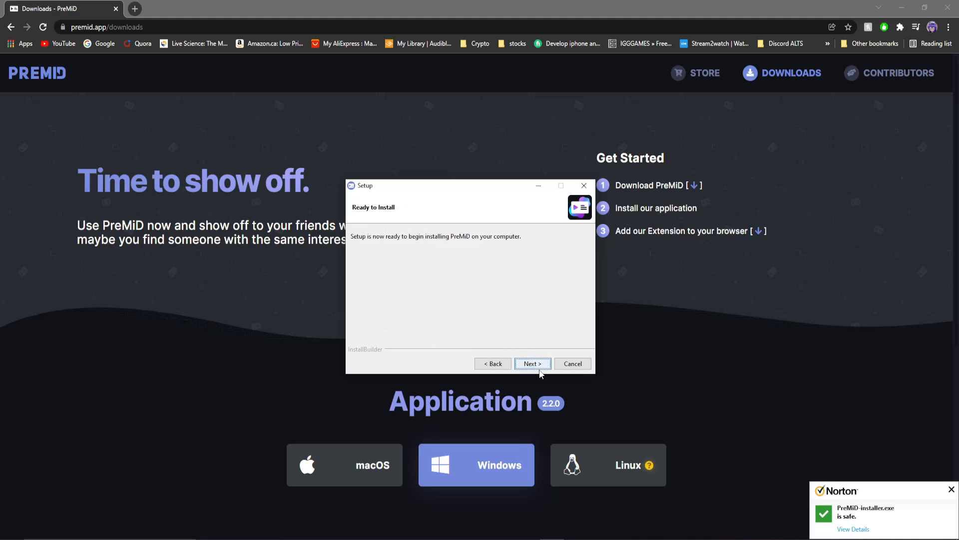
left_click(532, 364)
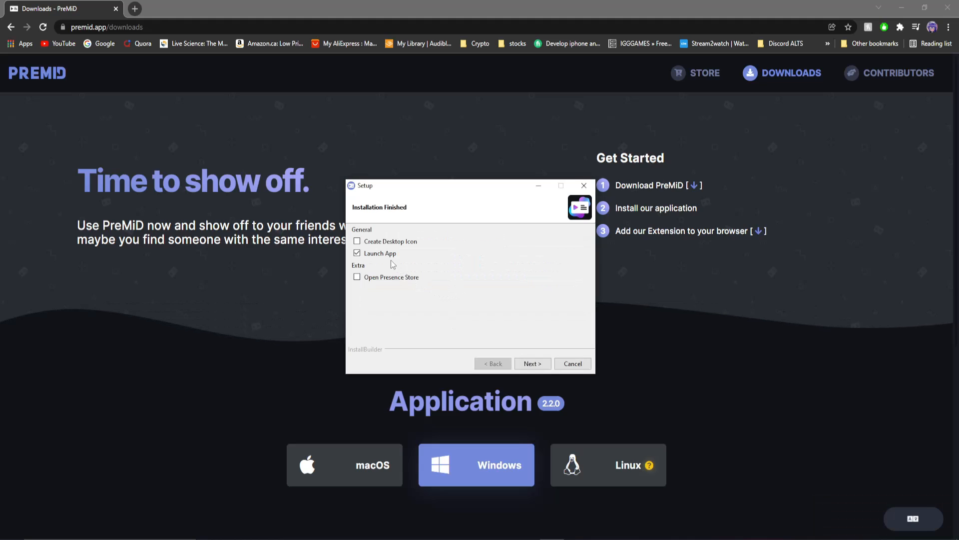
Step: Request a desktop icon and finish setup with PreMiD launching
left_click(357, 253)
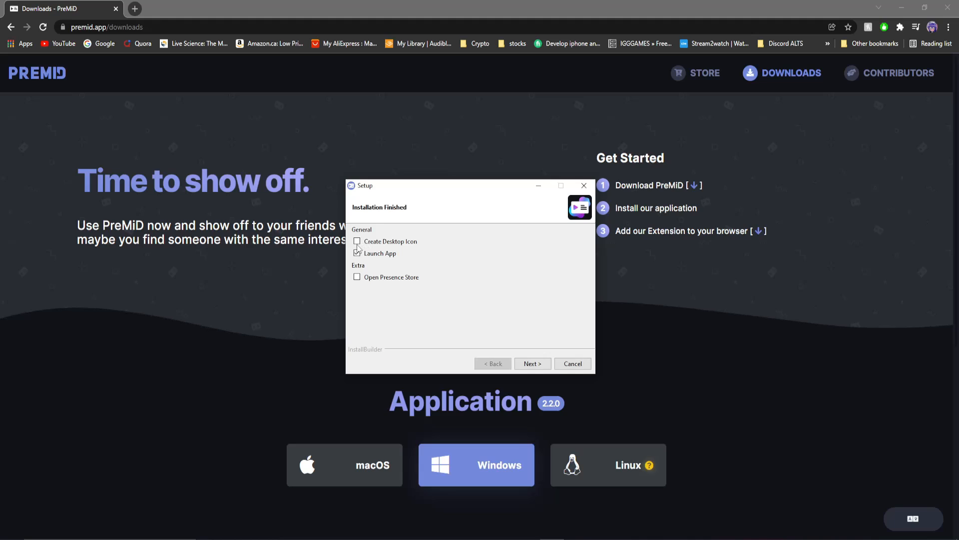
left_click(357, 241)
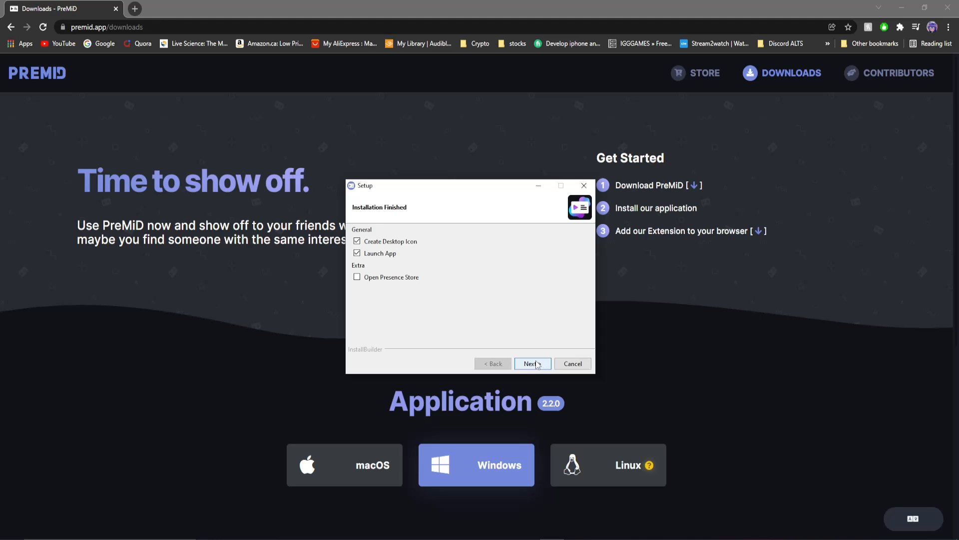
mouse_move(540, 375)
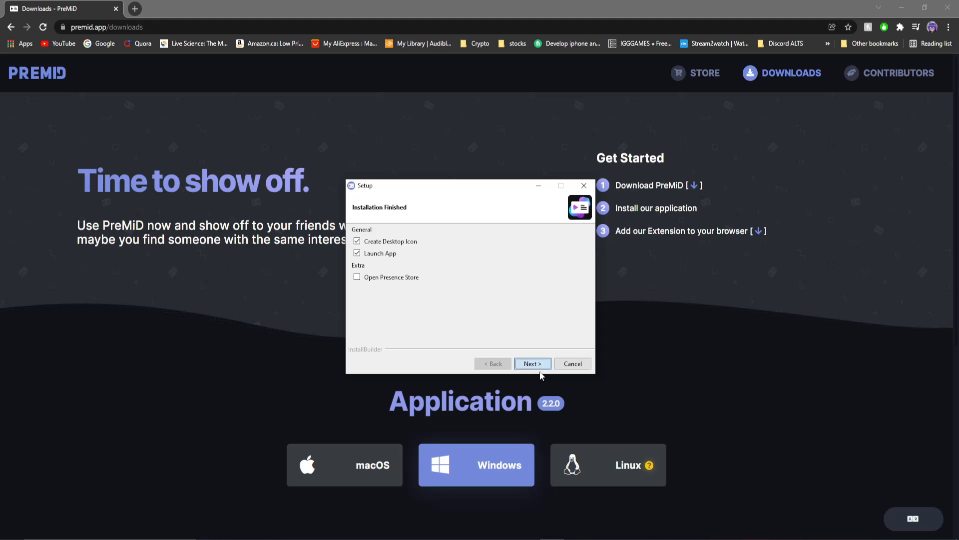
left_click(532, 364)
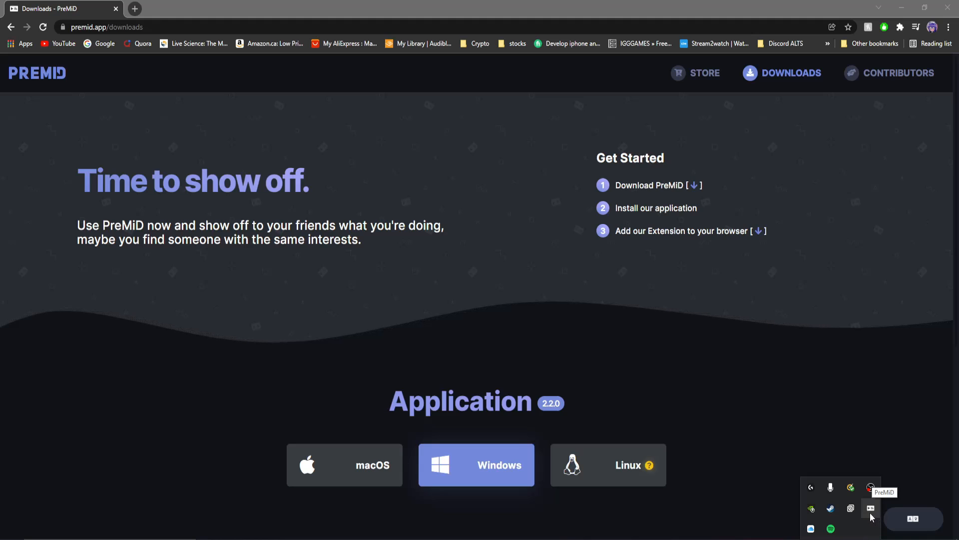
mouse_move(850, 508)
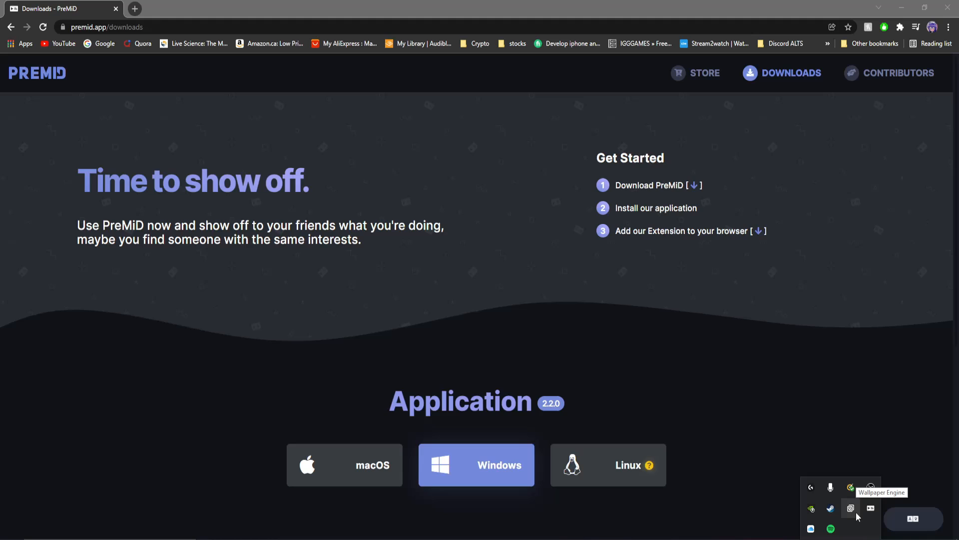
mouse_move(823, 404)
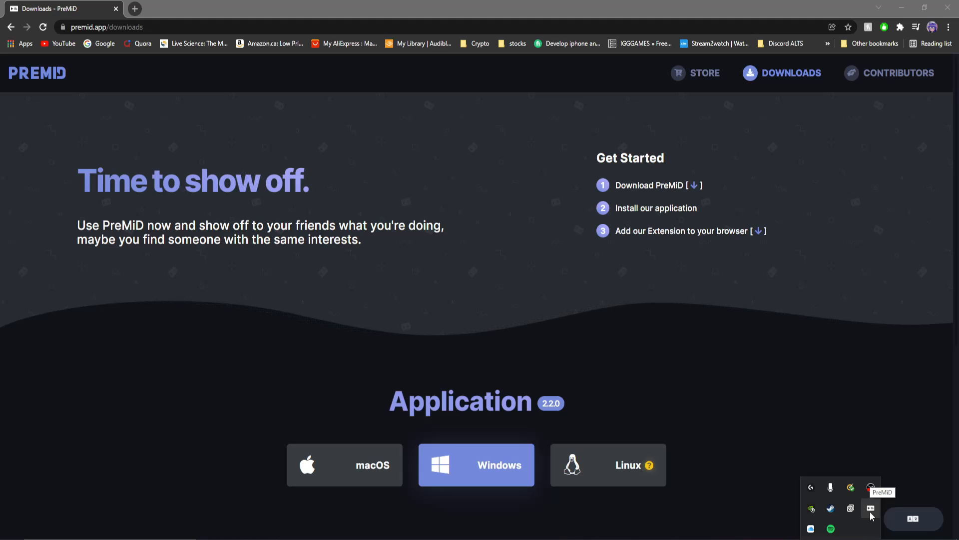
mouse_move(845, 469)
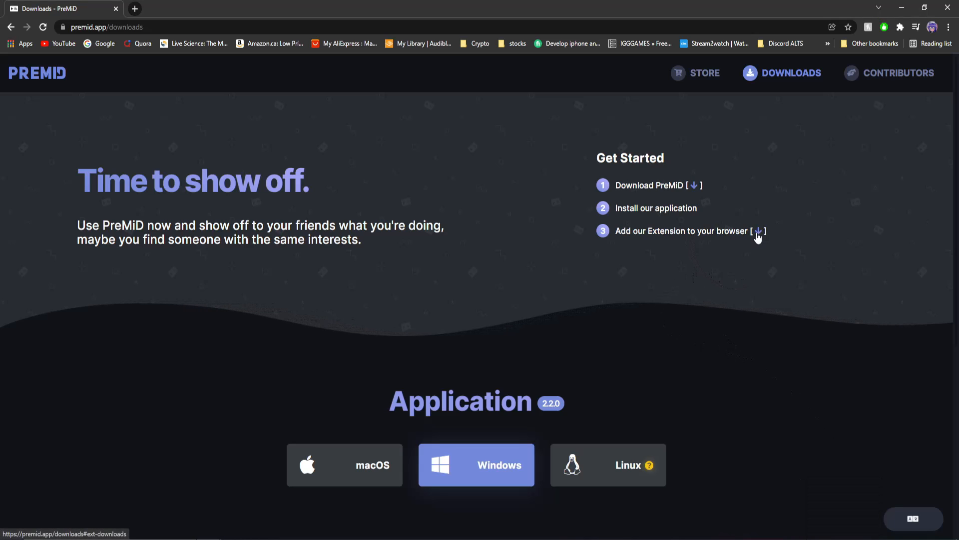
Step: From the extension downloads section, open the Chrome version of the PreMiD extension
left_click(759, 231)
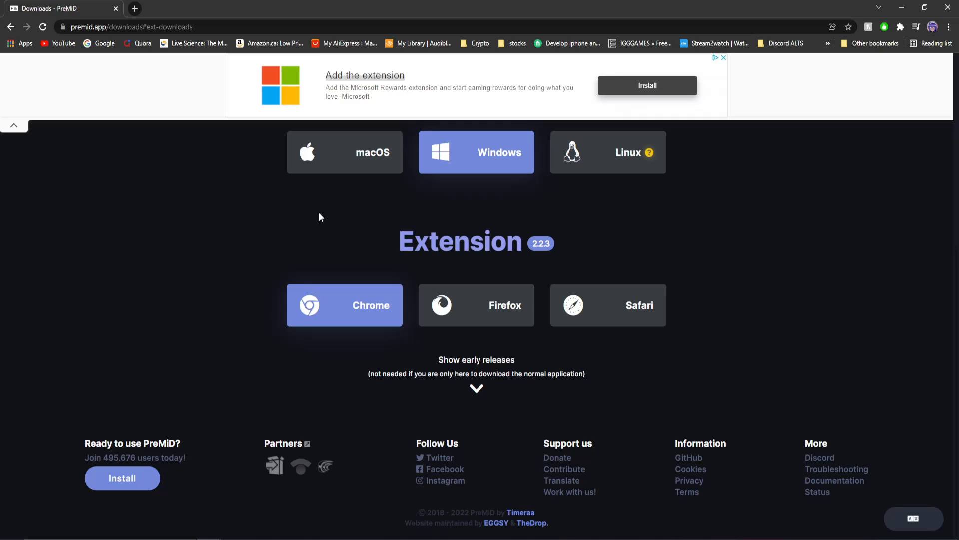
mouse_move(343, 322)
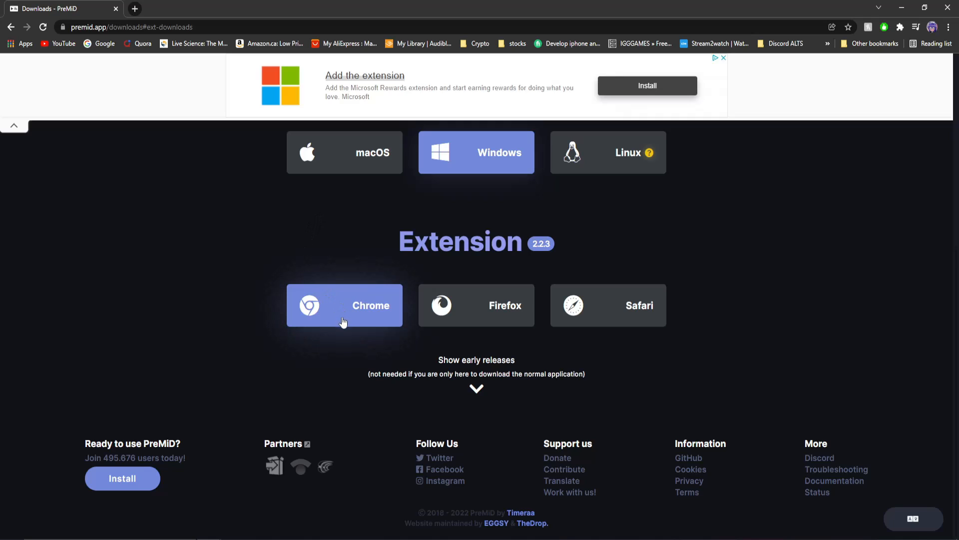
mouse_move(641, 289)
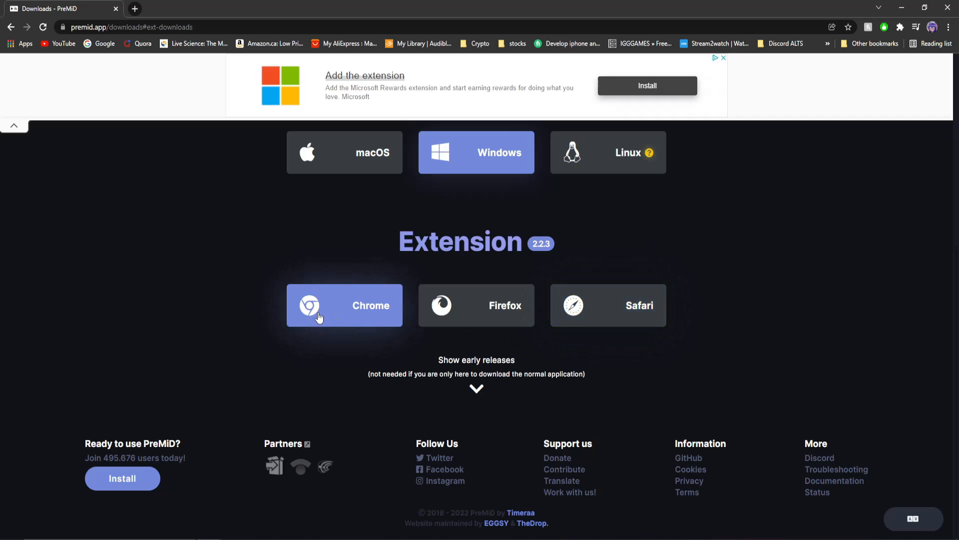
left_click(344, 305)
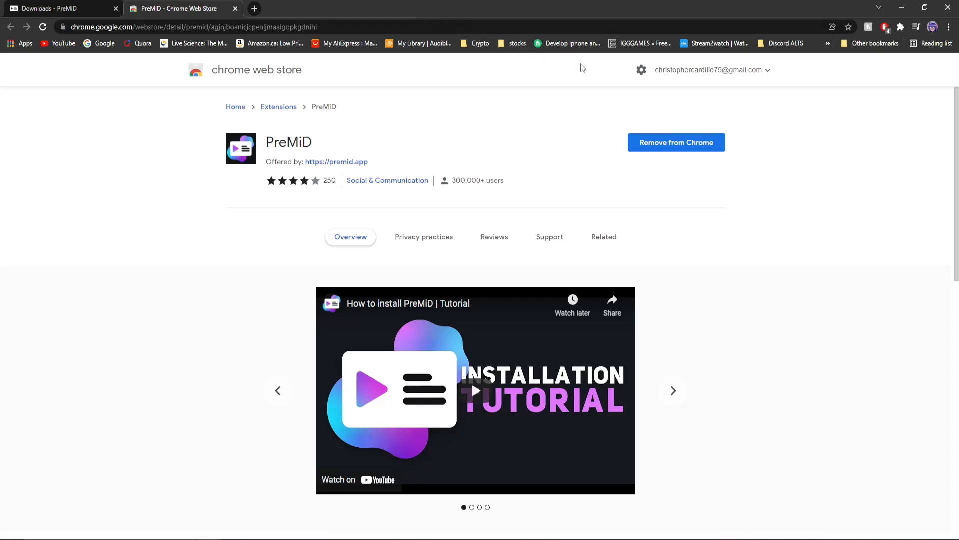
mouse_move(618, 145)
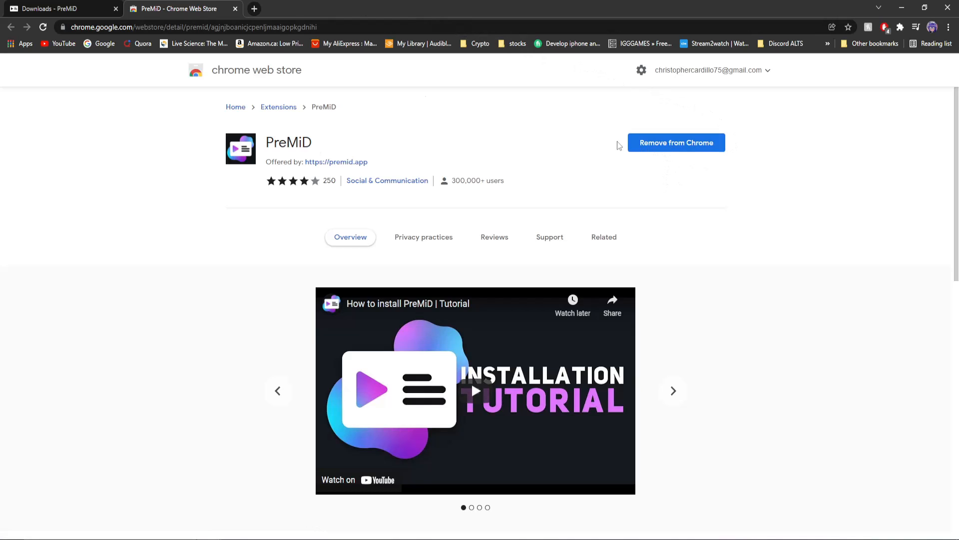
Step: Remove the PreMiD extension from Chrome and add it back again
left_click(676, 142)
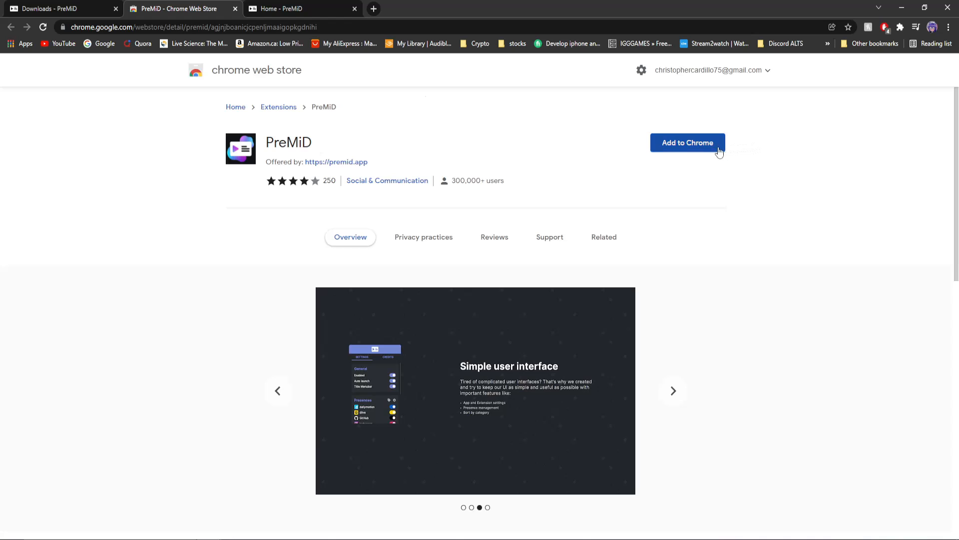
left_click(686, 143)
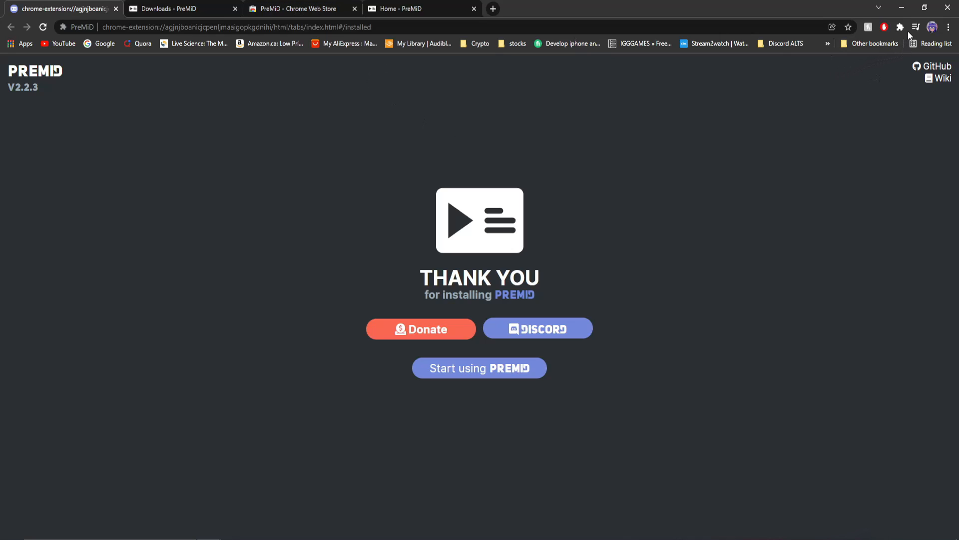
mouse_move(900, 27)
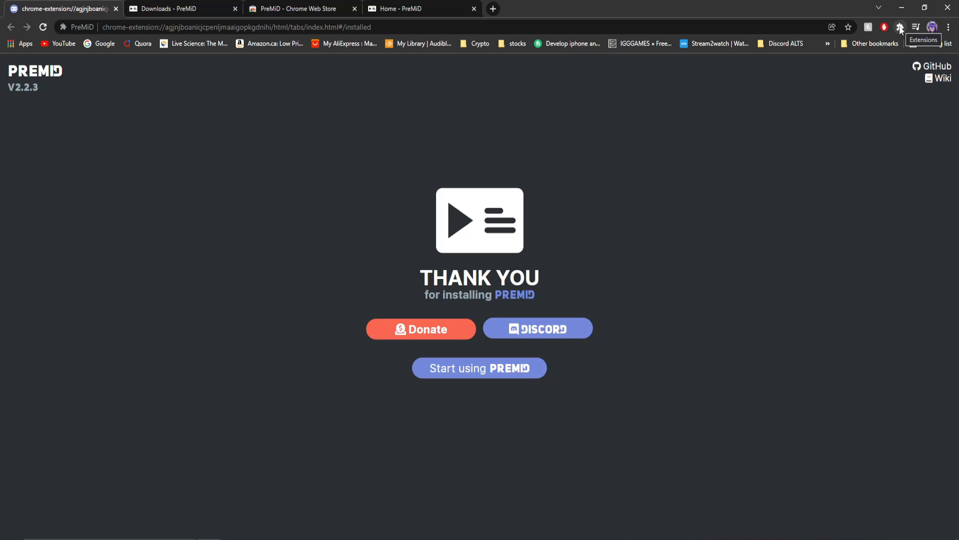
Step: From the PreMiD extension popup, go to the Presence Store
left_click(900, 27)
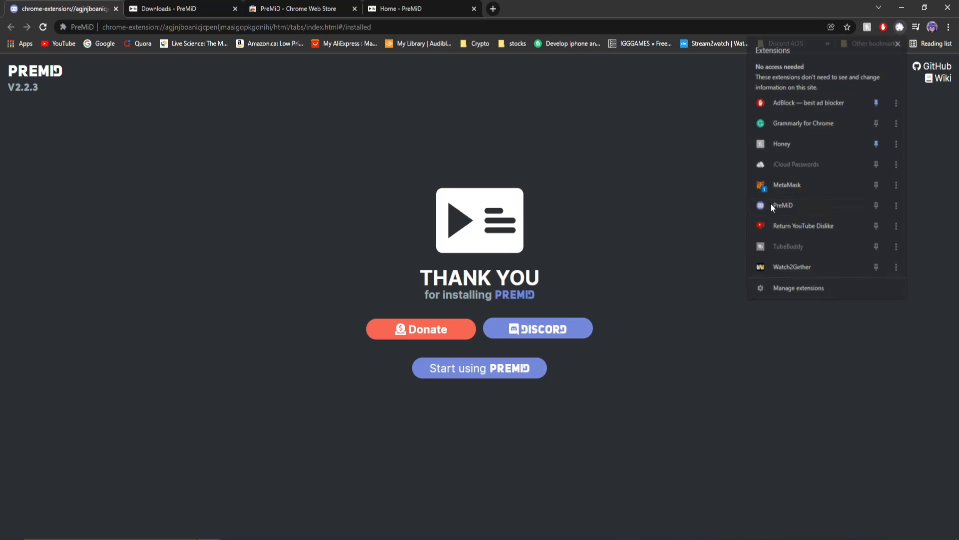
left_click(851, 27)
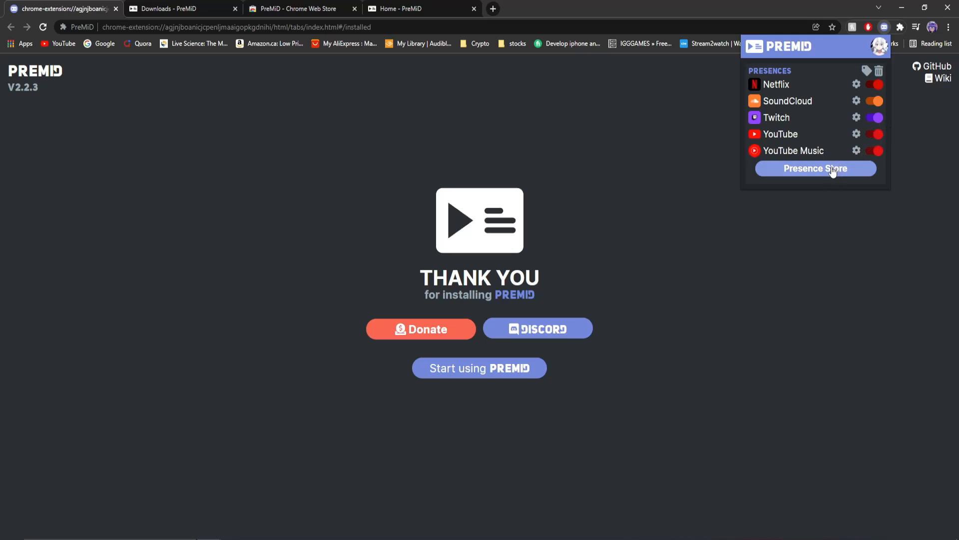
left_click(816, 169)
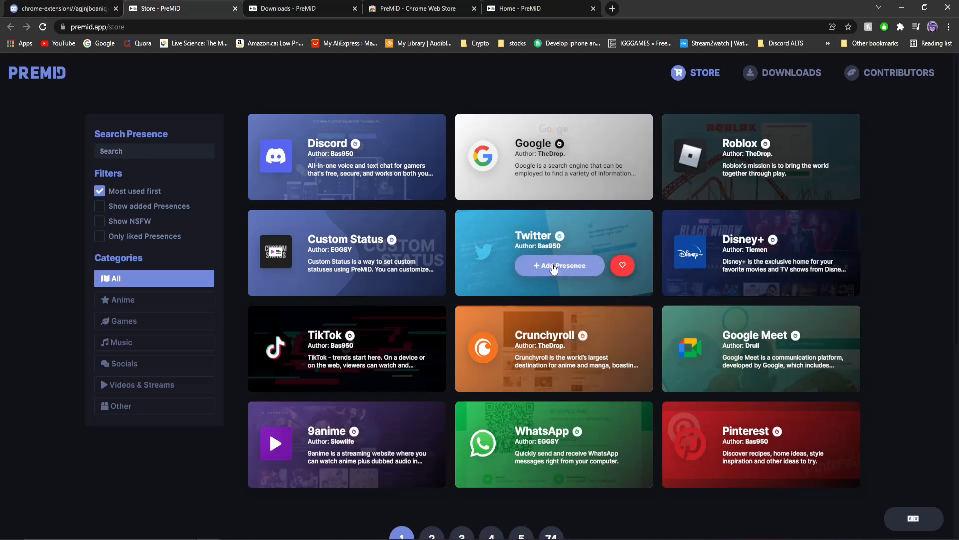
mouse_move(898, 300)
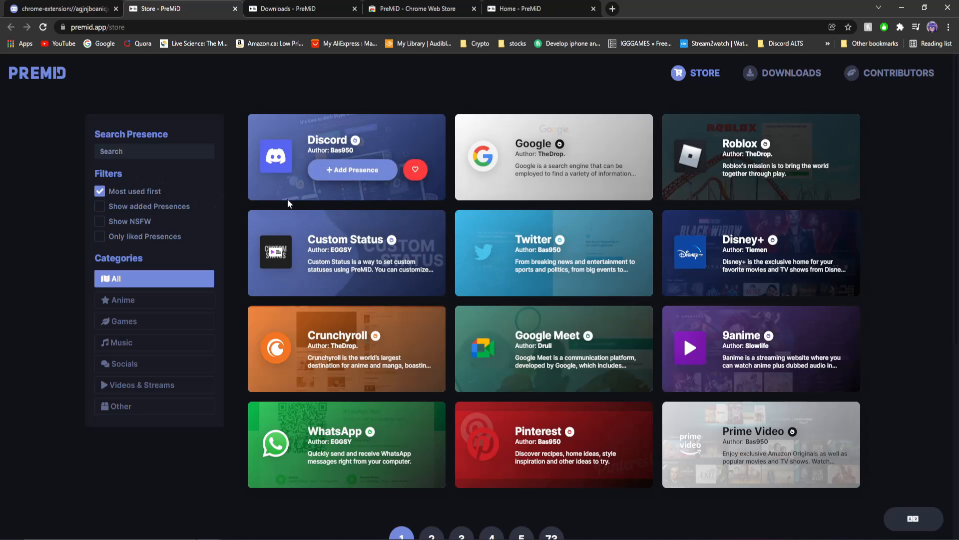
Step: Turn on Show NSFW, search the store, and add presences such as XVideos
left_click(101, 221)
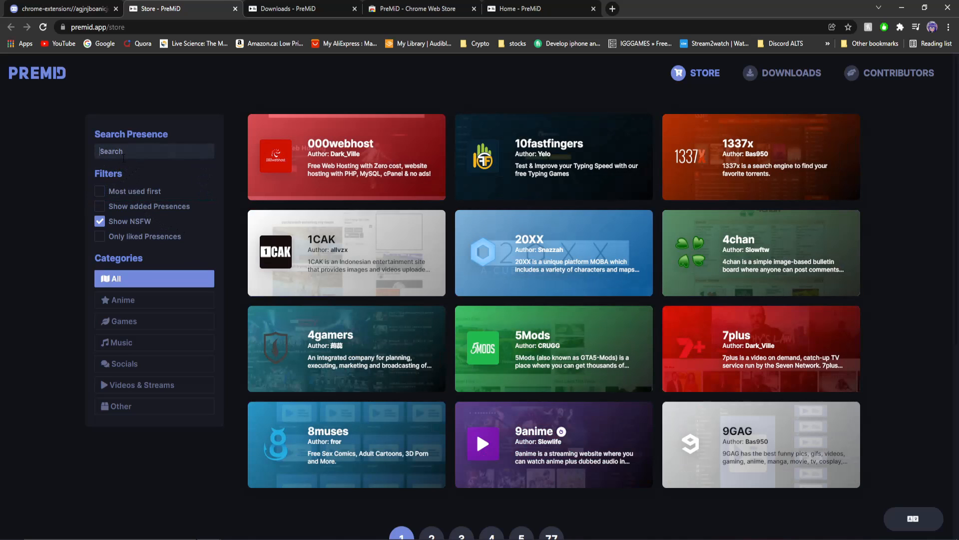
type("porn")
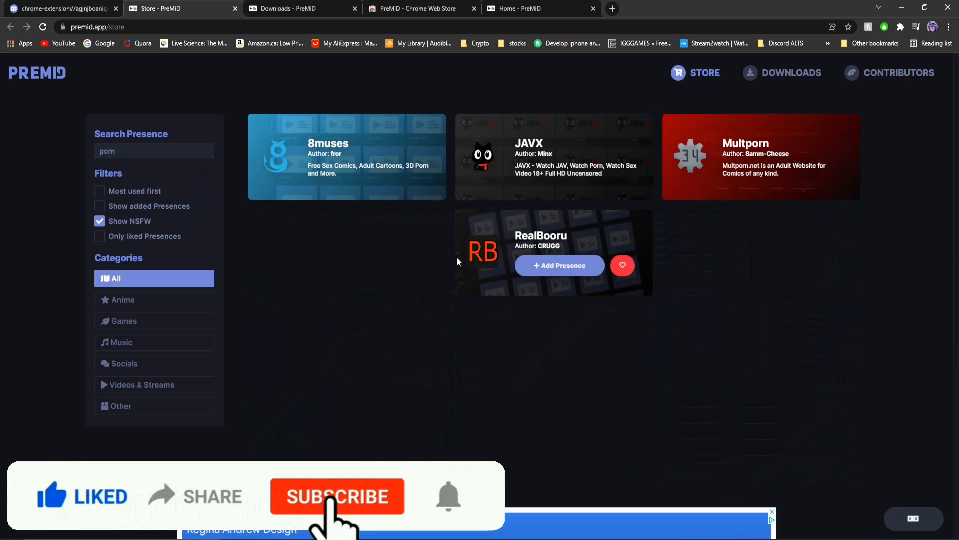
left_click(337, 496)
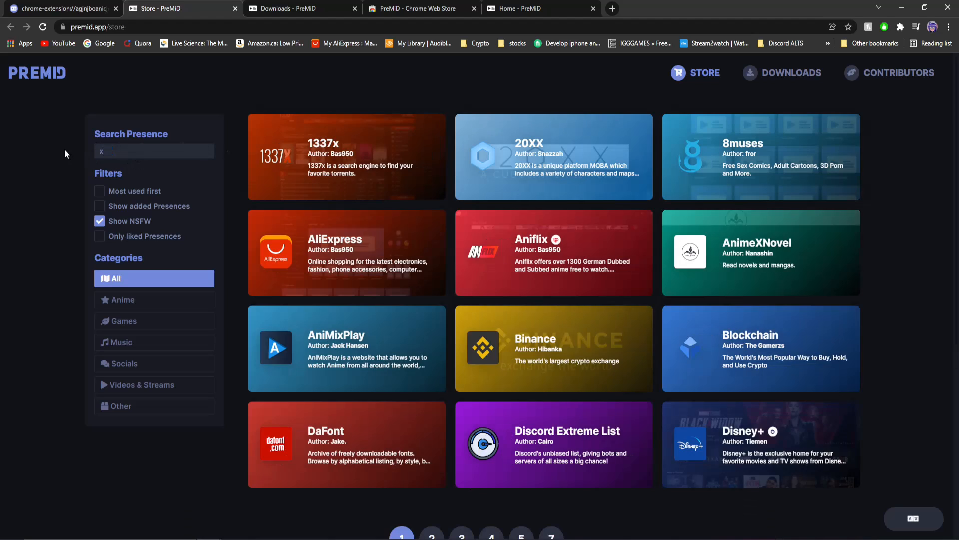
type("vi")
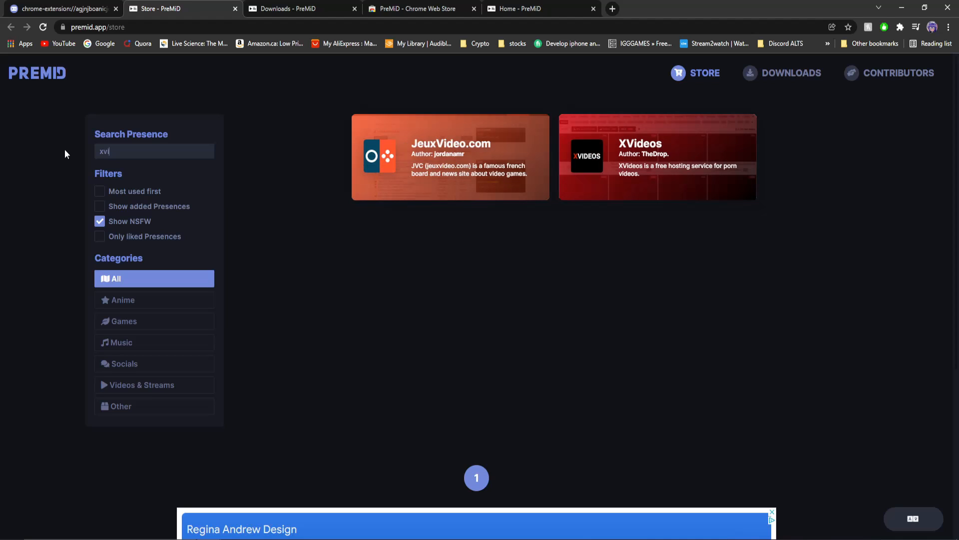
left_click(868, 27)
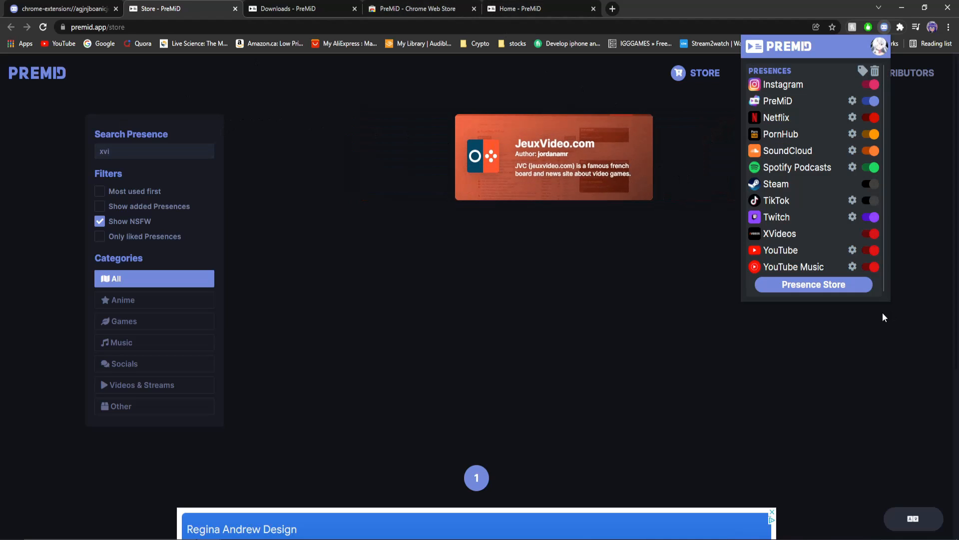
mouse_move(890, 260)
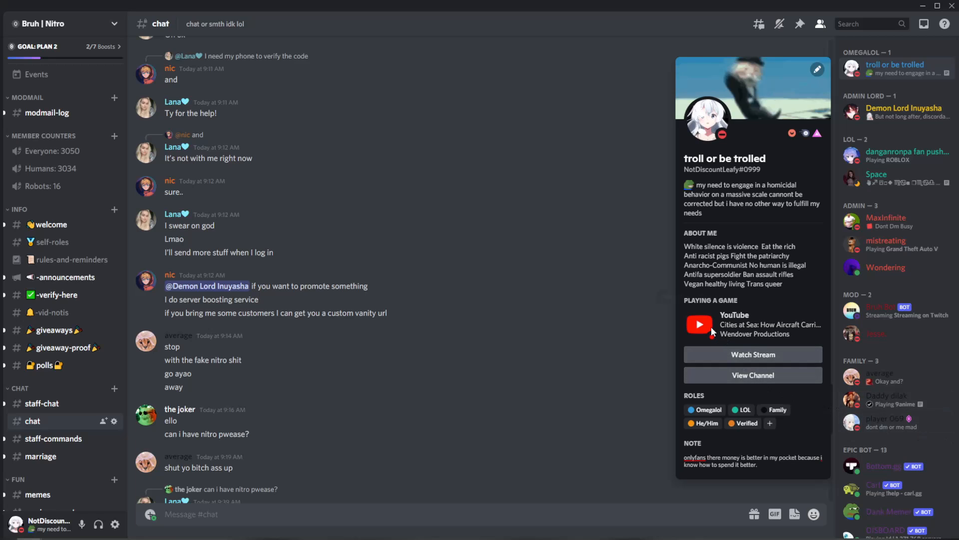
mouse_move(711, 332)
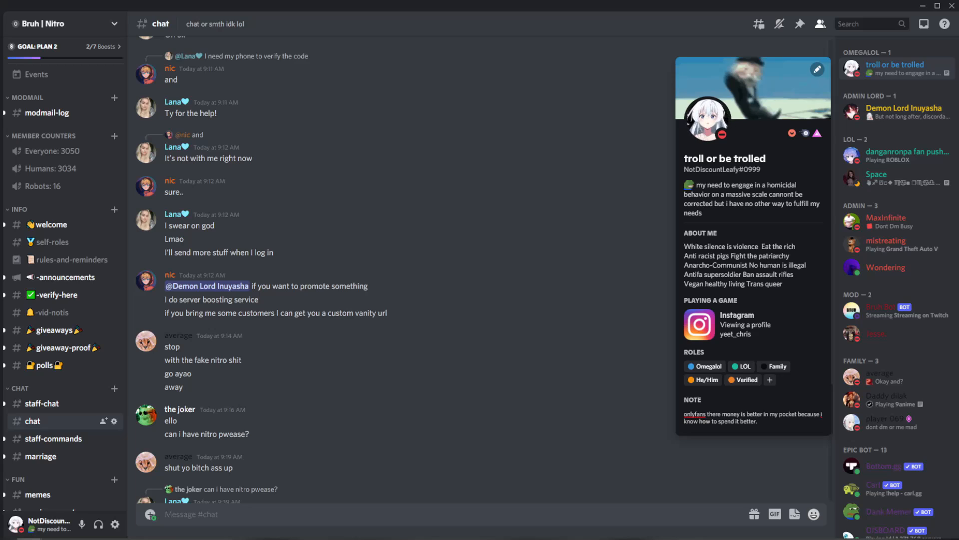
mouse_move(826, 300)
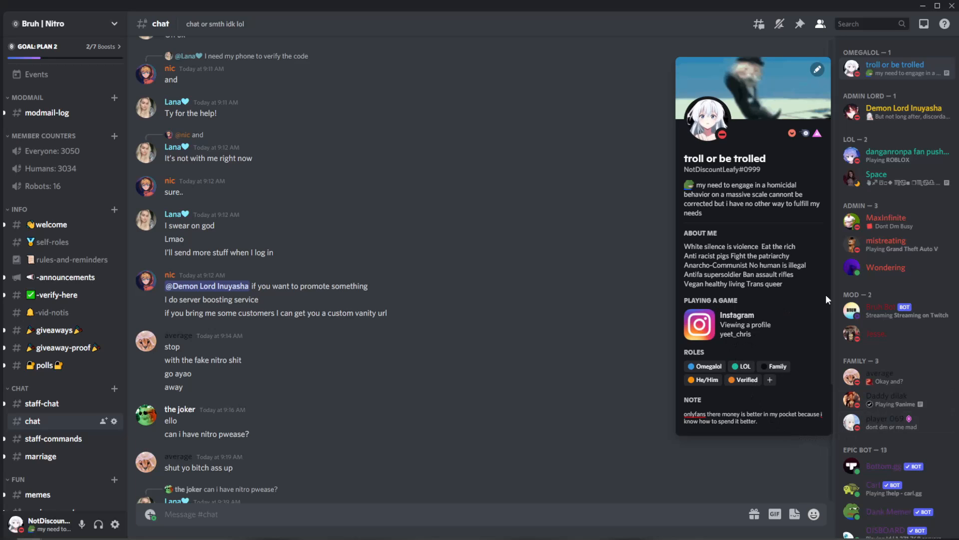